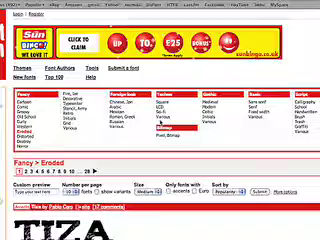
Scroll the DaFont category page to view font previews like TIZA and BIRTH OF A HERO.
scroll(down, 3)
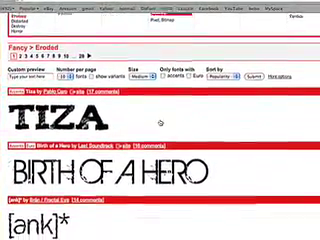
scroll(down, 3)
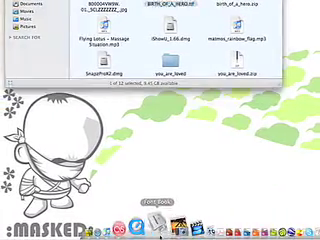
Launch Font Book from the Dock to see the installed fonts list.
click(136, 186)
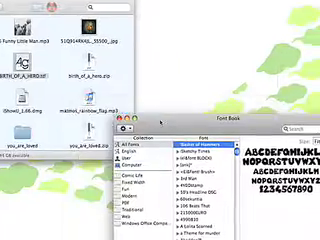